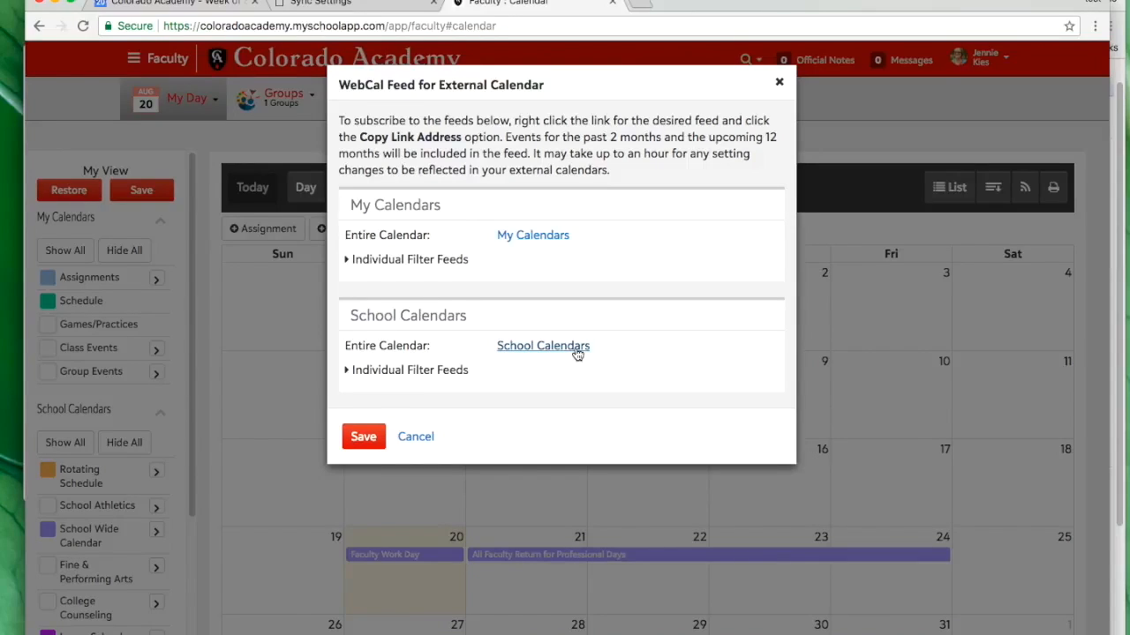
mouse_move(429, 377)
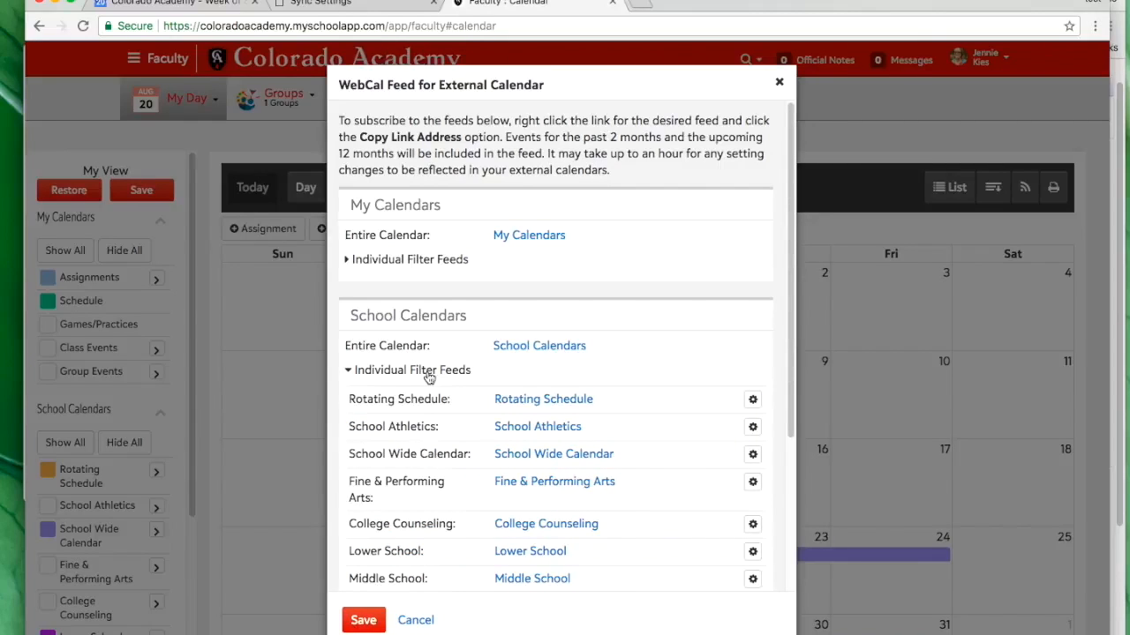
mouse_move(580, 317)
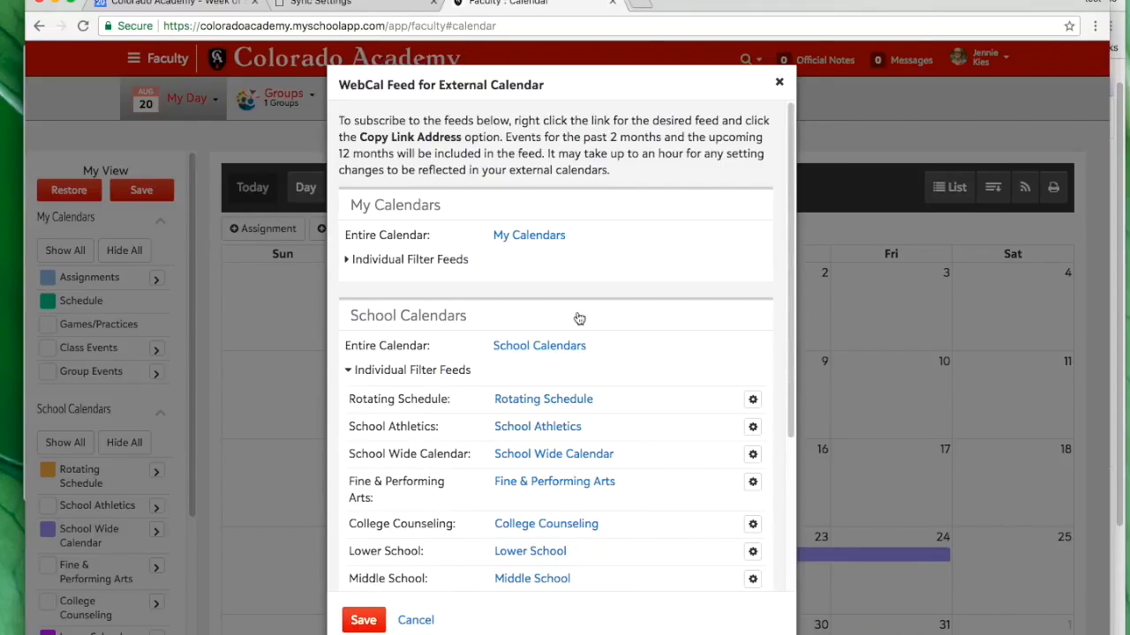
mouse_move(439, 267)
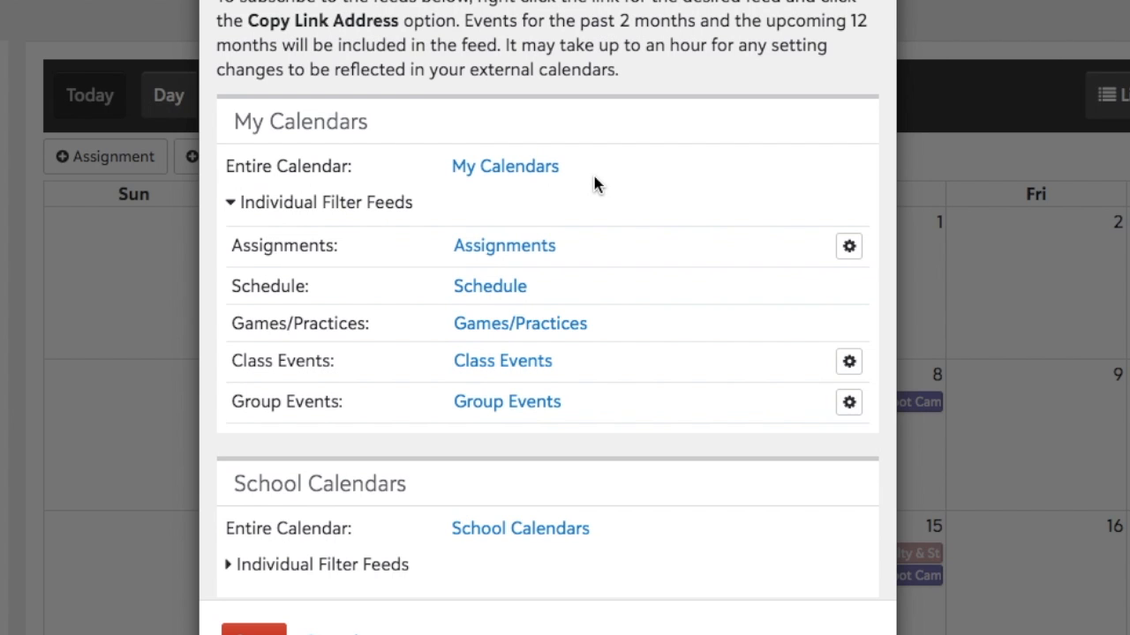
mouse_move(335, 209)
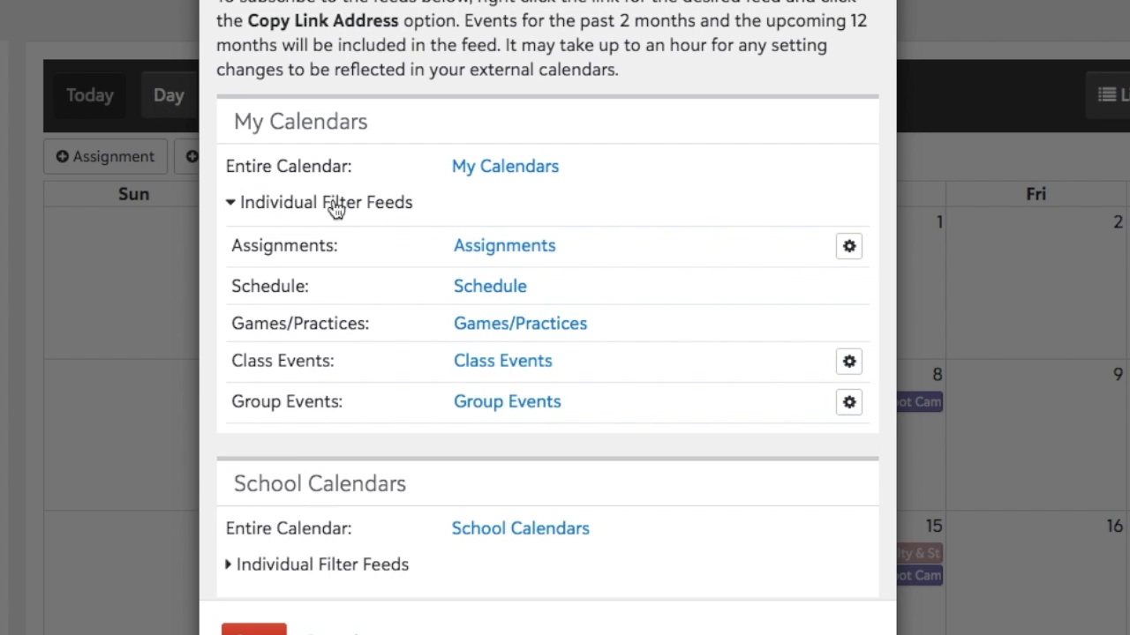
mouse_move(344, 346)
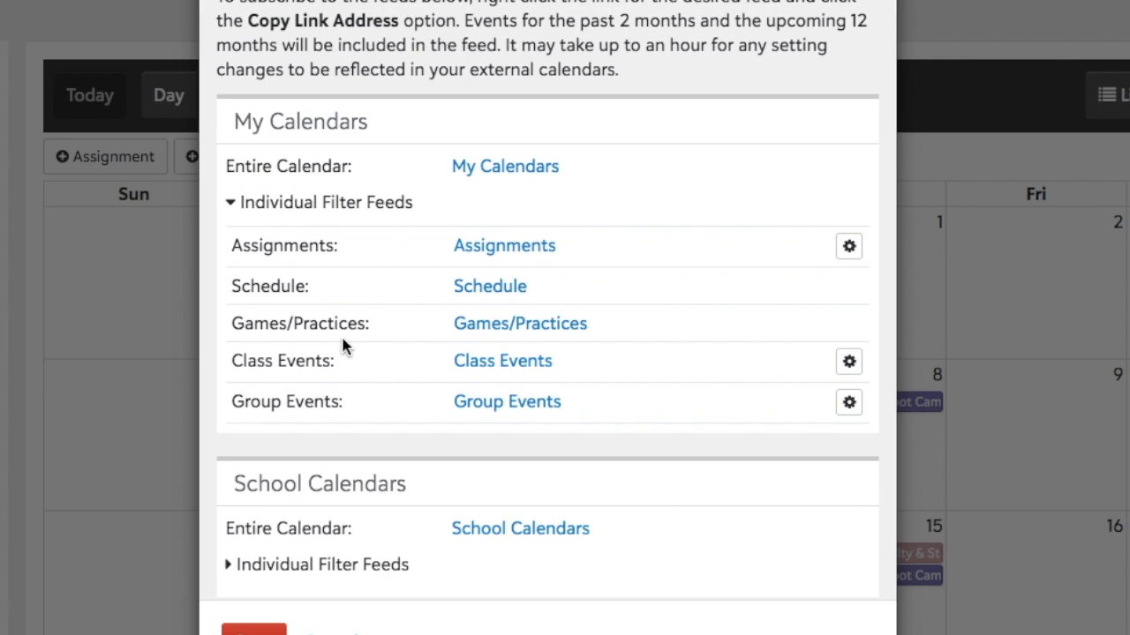
mouse_move(411, 302)
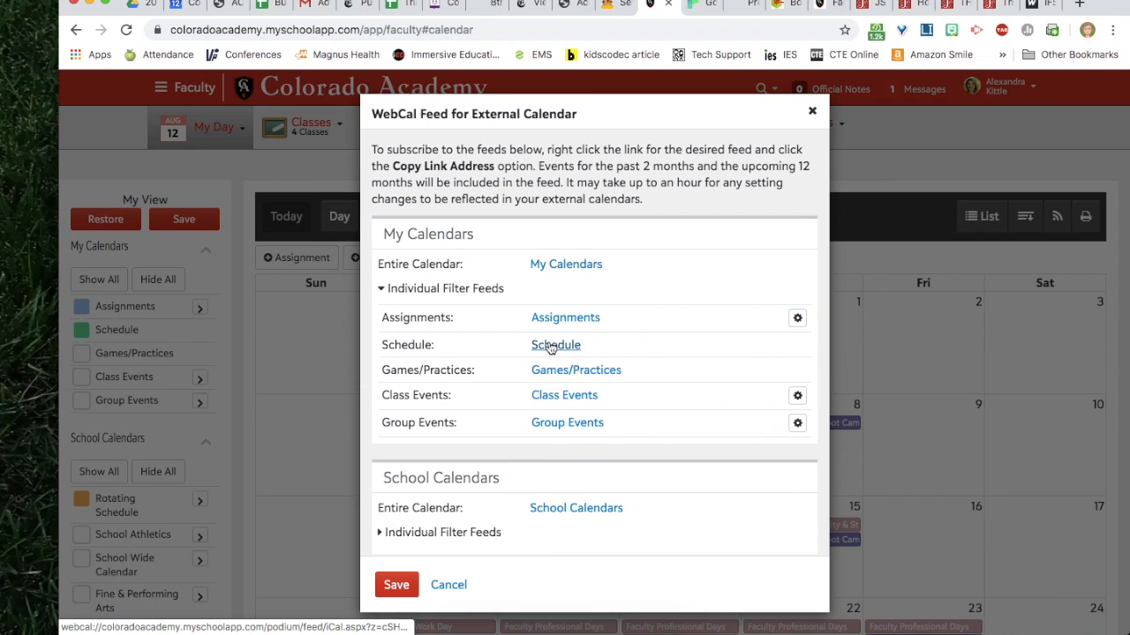
Copy the Schedule feed's link address from the Individual Filter Feeds list.
right_click(555, 345)
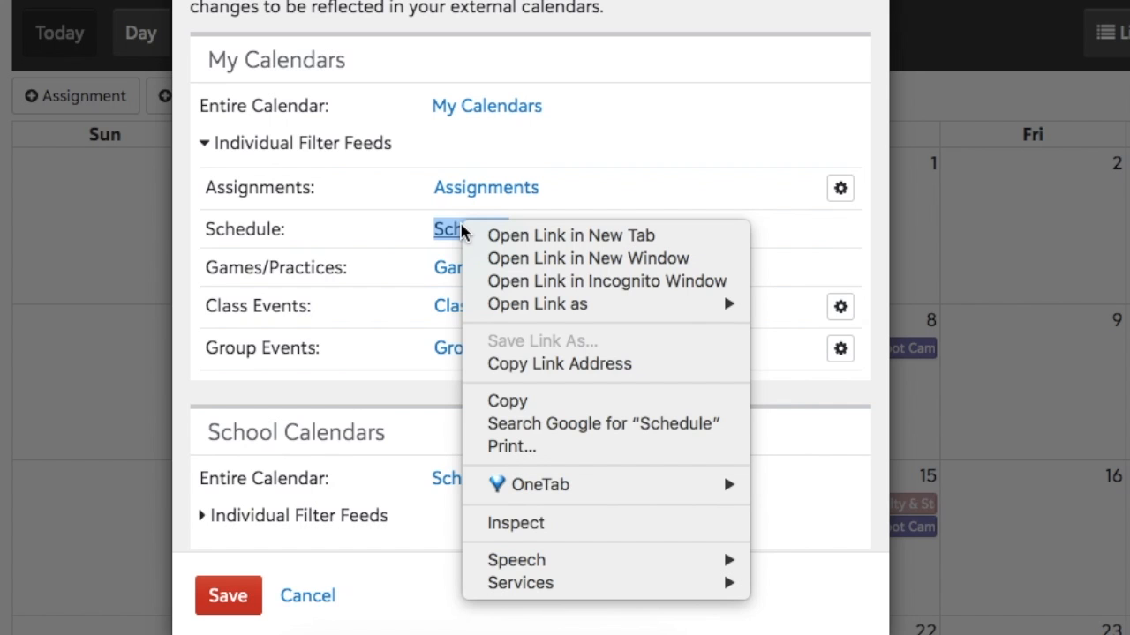
mouse_move(504, 370)
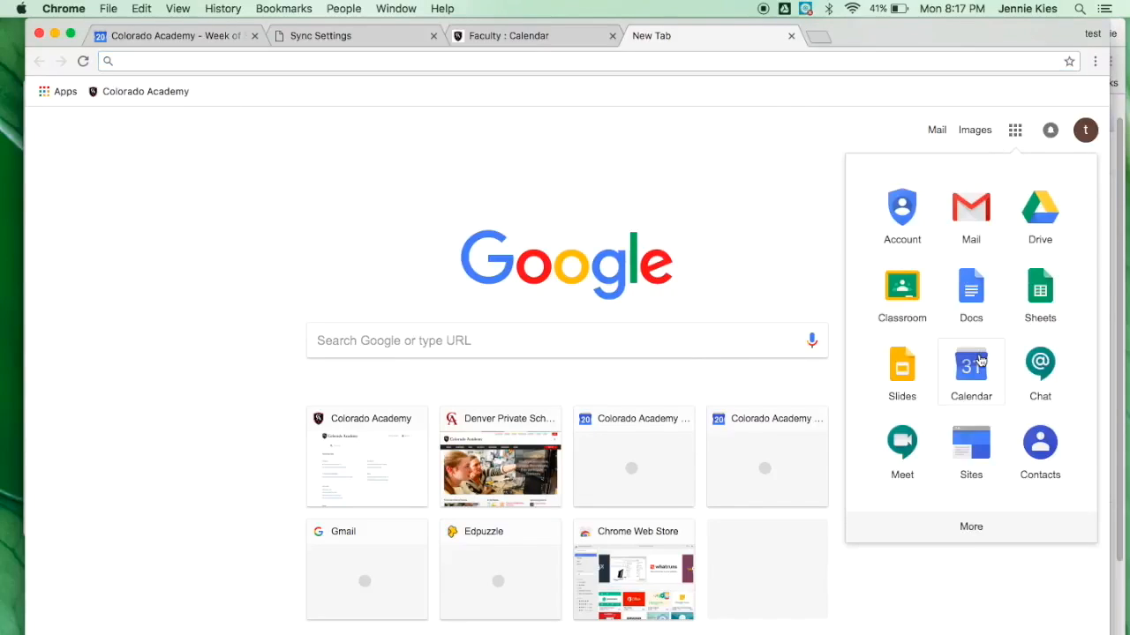
Open Google Calendar and begin adding an Other calendar from the Schedule feed URL.
left_click(970, 363)
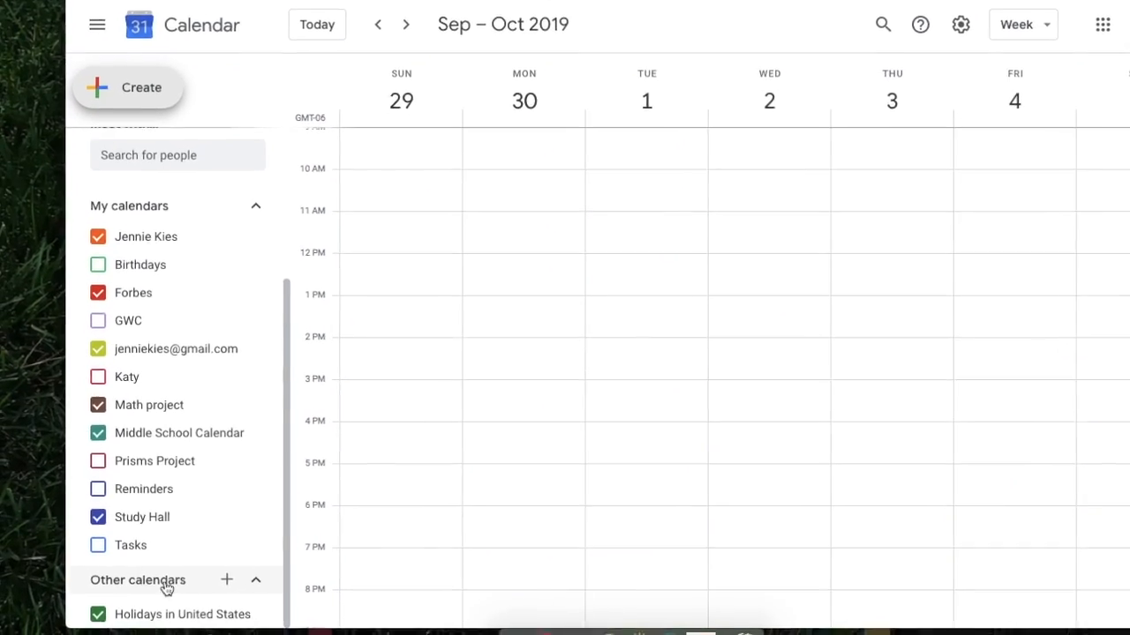
left_click(226, 580)
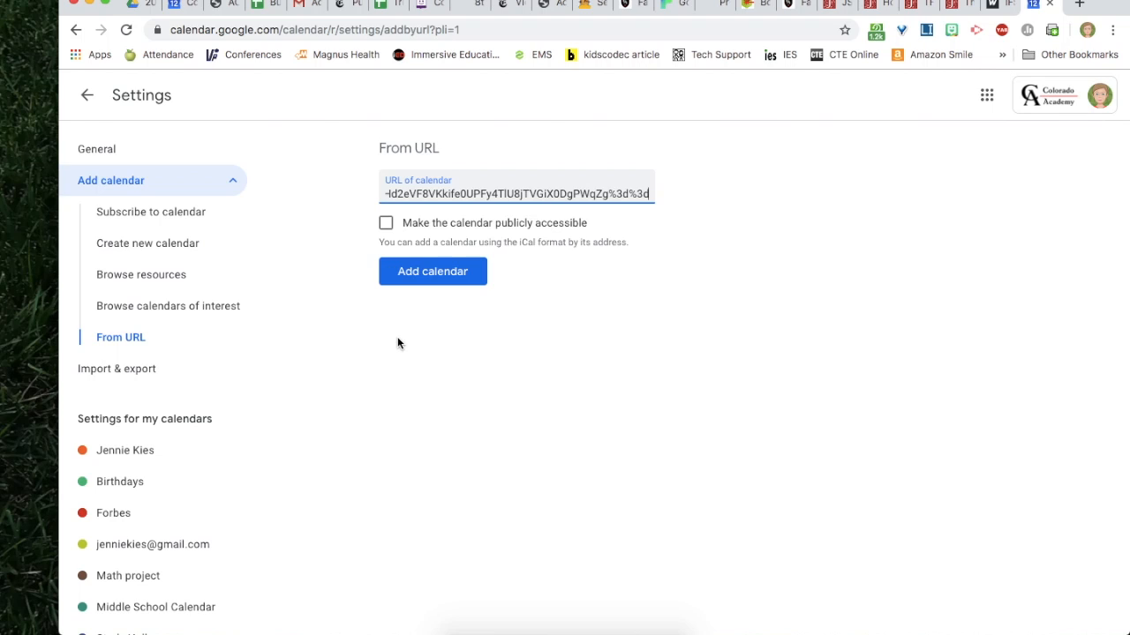
mouse_move(424, 322)
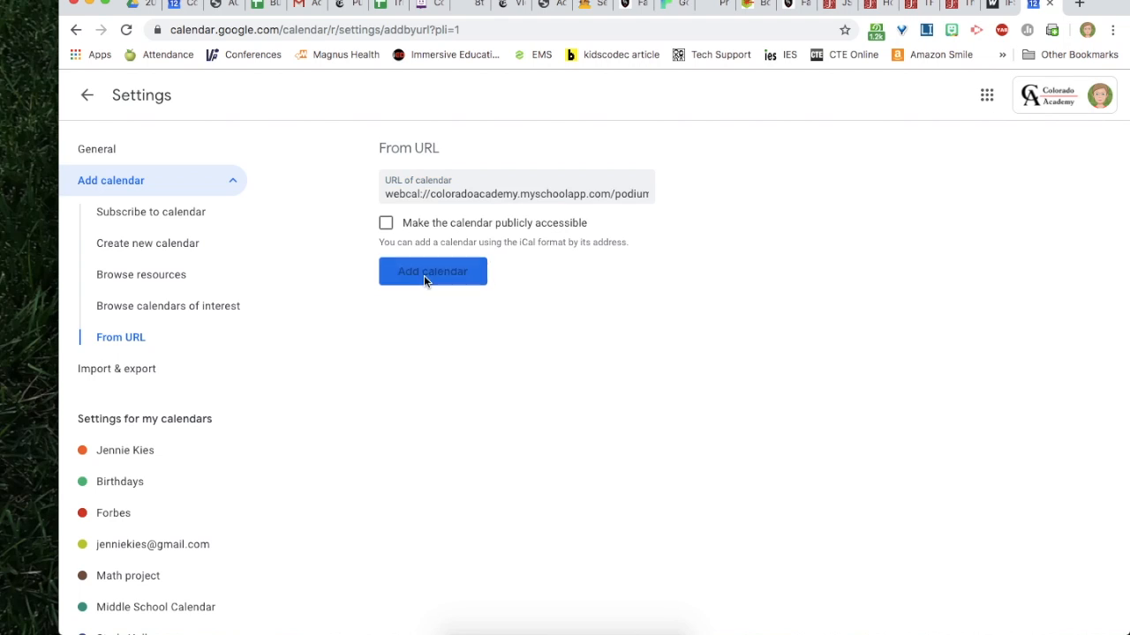
Add the pasted webcal Schedule feed, then open that calendar's Settings under Other calendars.
left_click(433, 271)
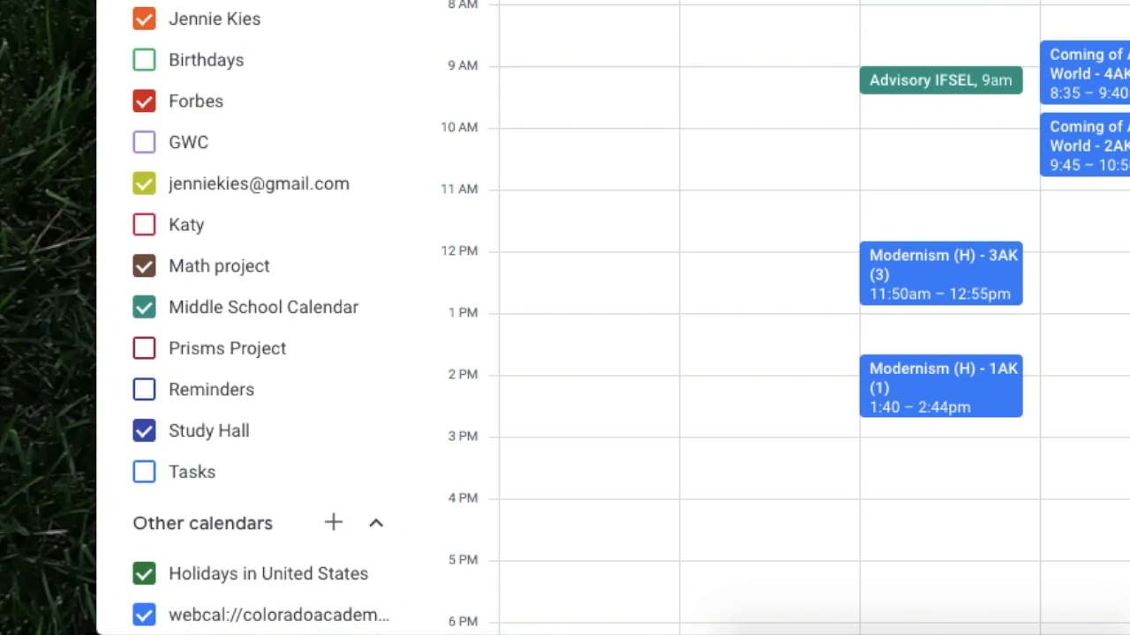
mouse_move(376, 620)
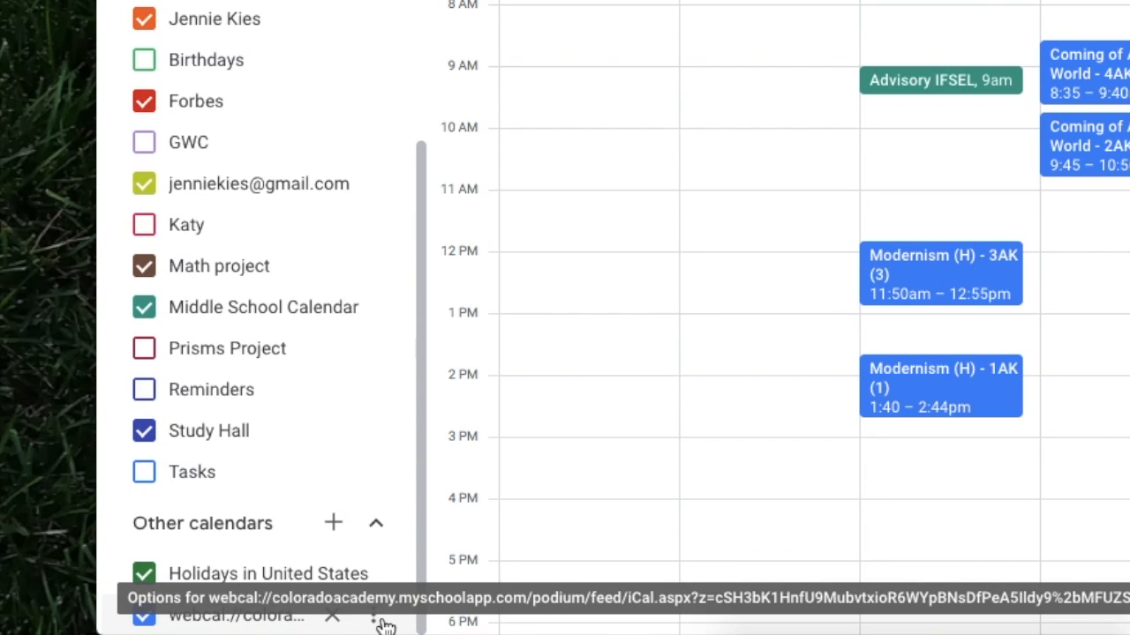
left_click(373, 618)
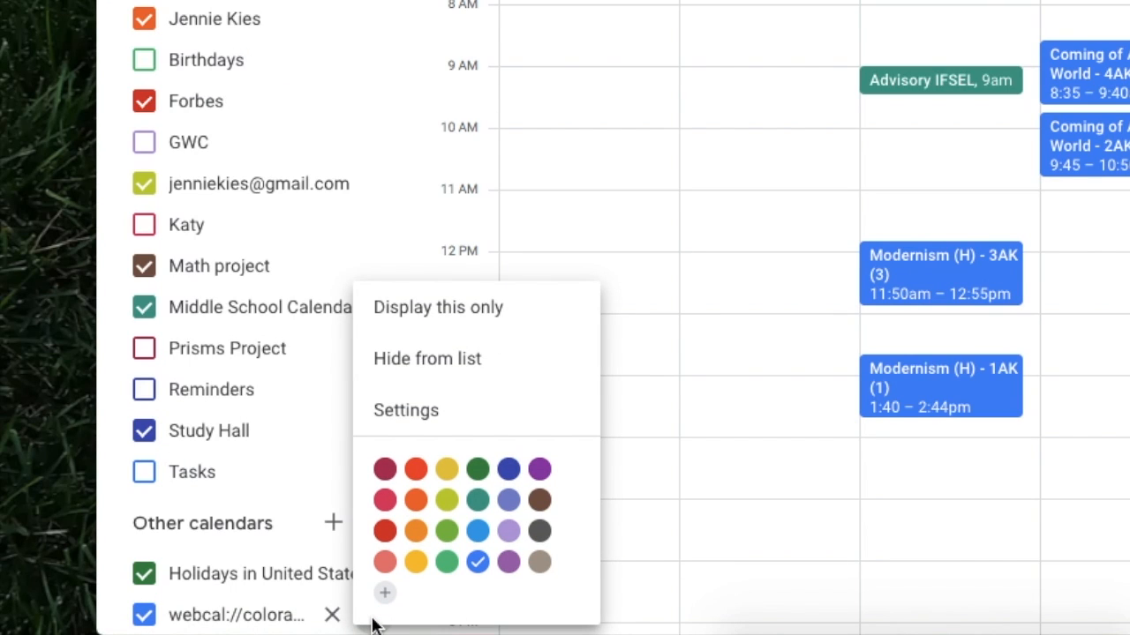
mouse_move(410, 421)
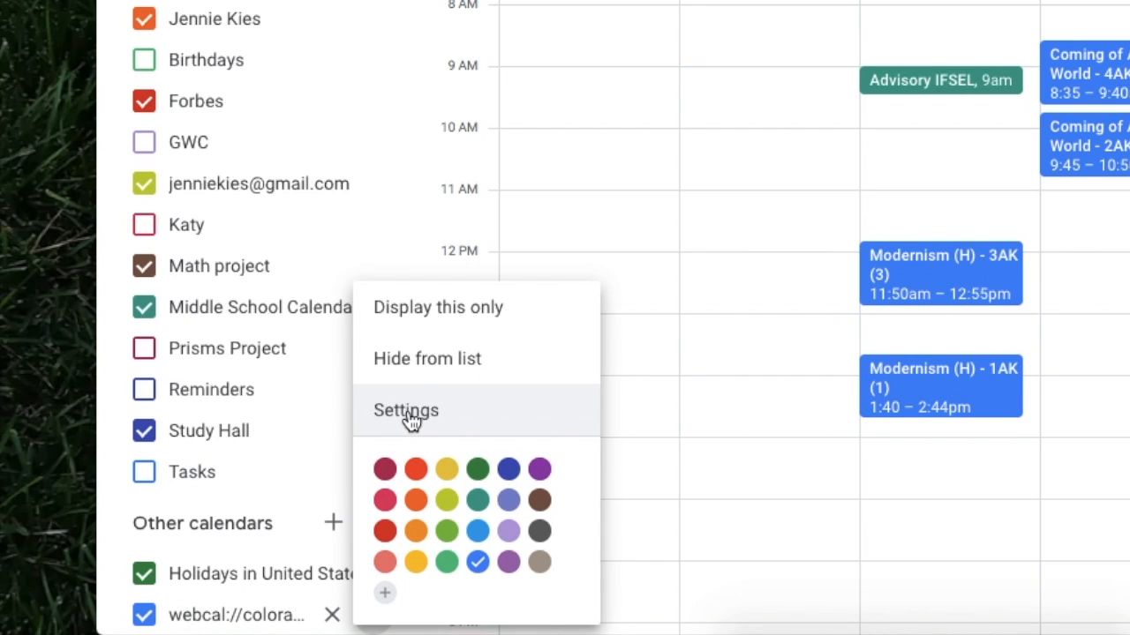
left_click(406, 410)
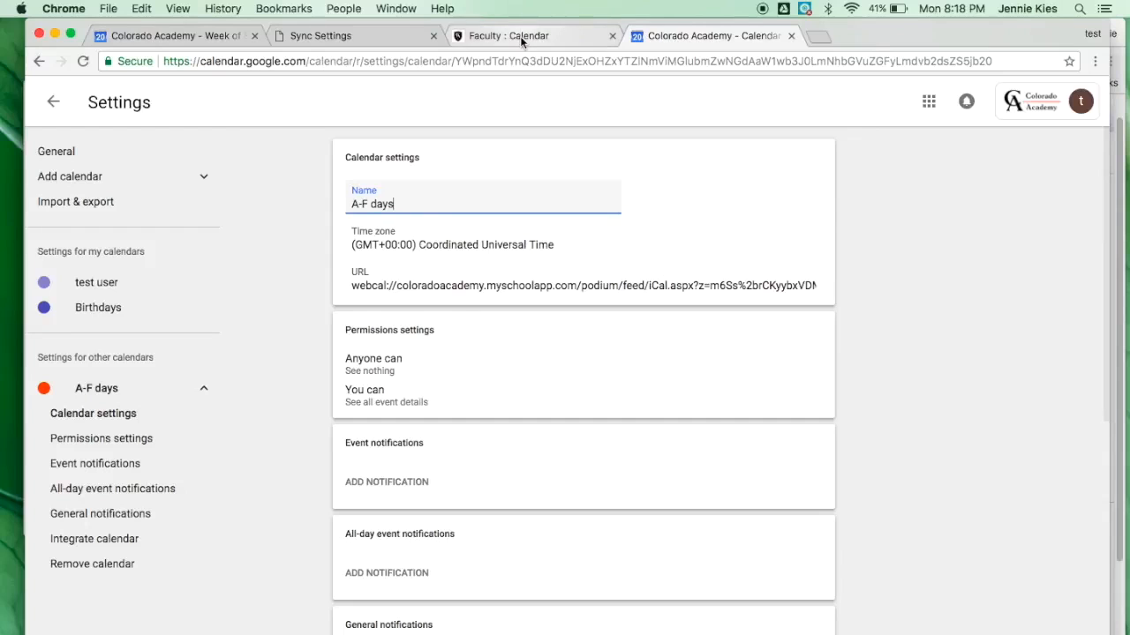
Rename the first feed 'A-F days', then subscribe to the second feed and enter MS.
left_click(523, 35)
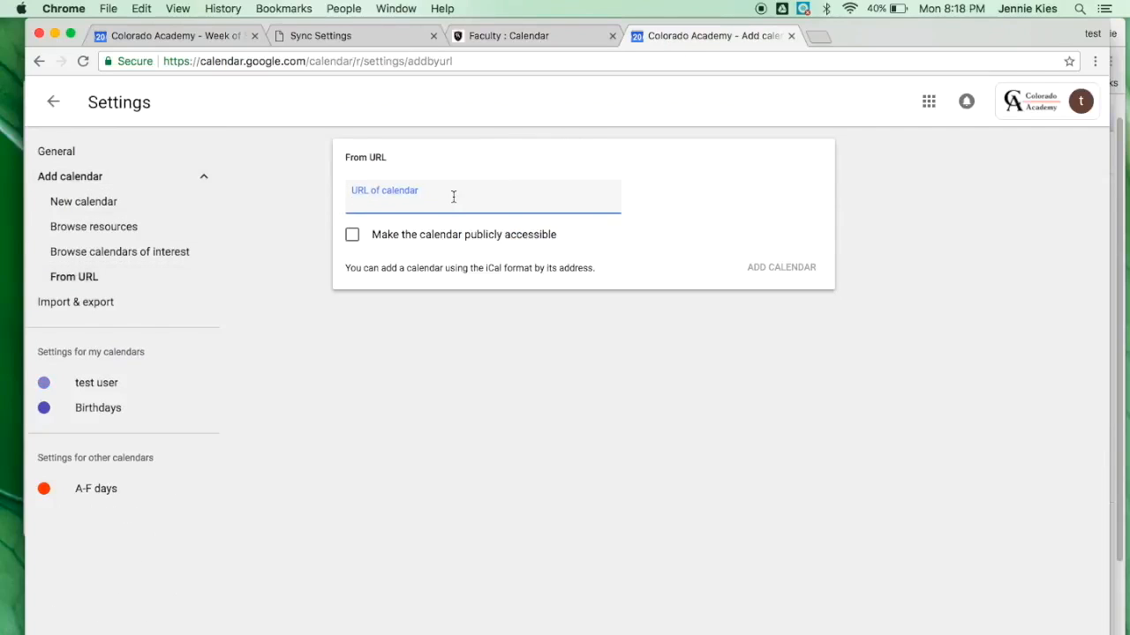
type("wRpj7BMXKPSVQbUEv7Jgf7vZlU1rL%2bai9g%3d%3d")
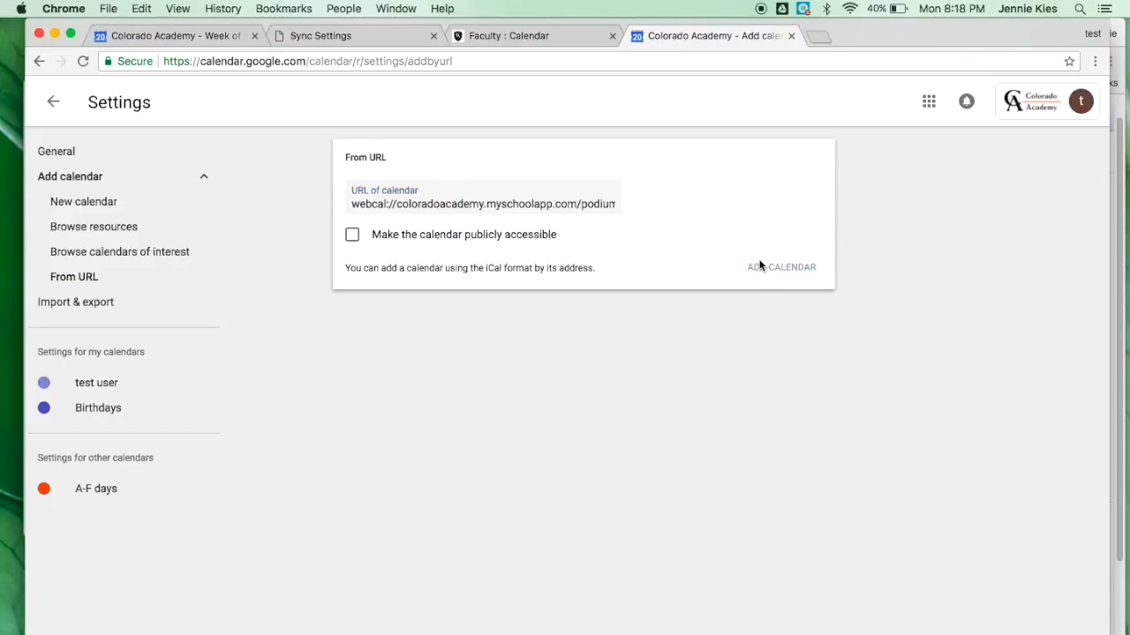
left_click(781, 267)
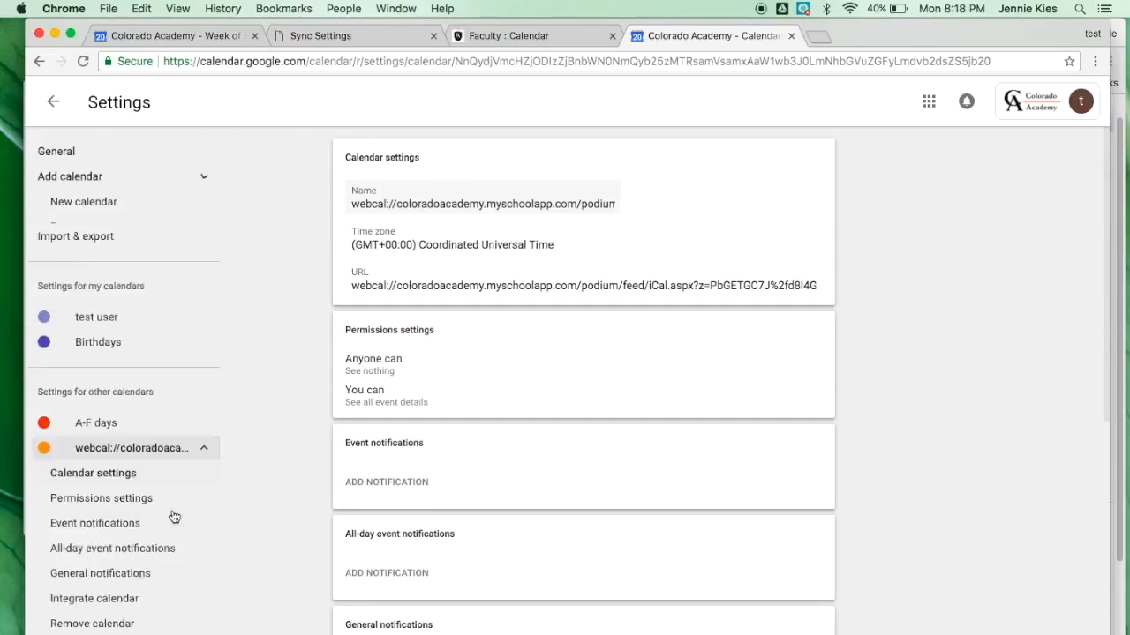
type("MS")
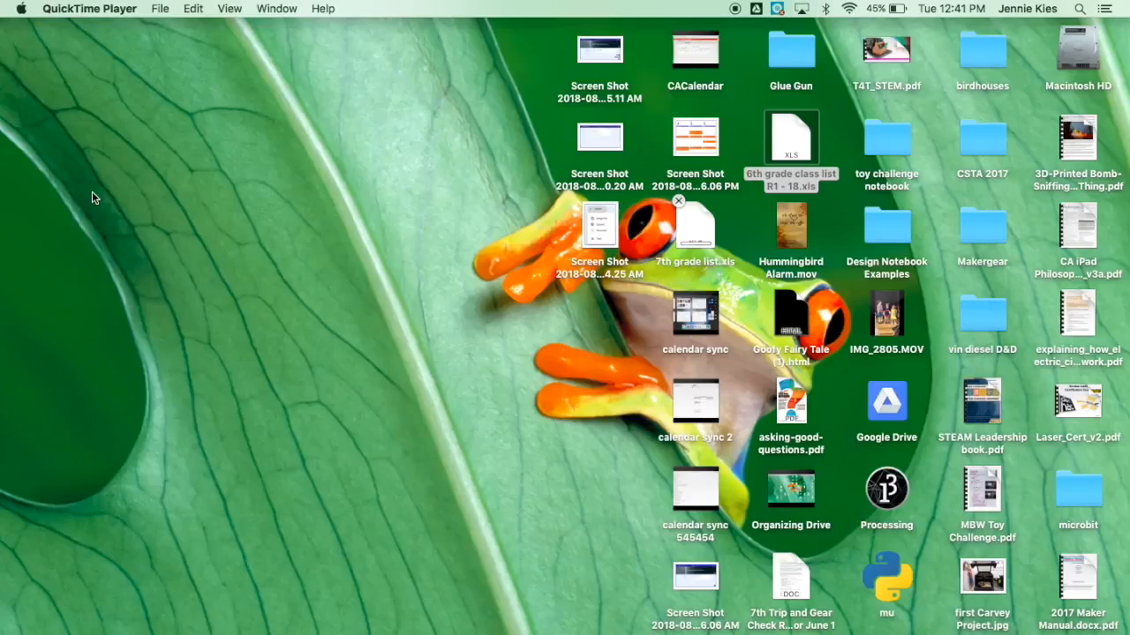
Switch over to the Finder desktop.
left_click(1079, 10)
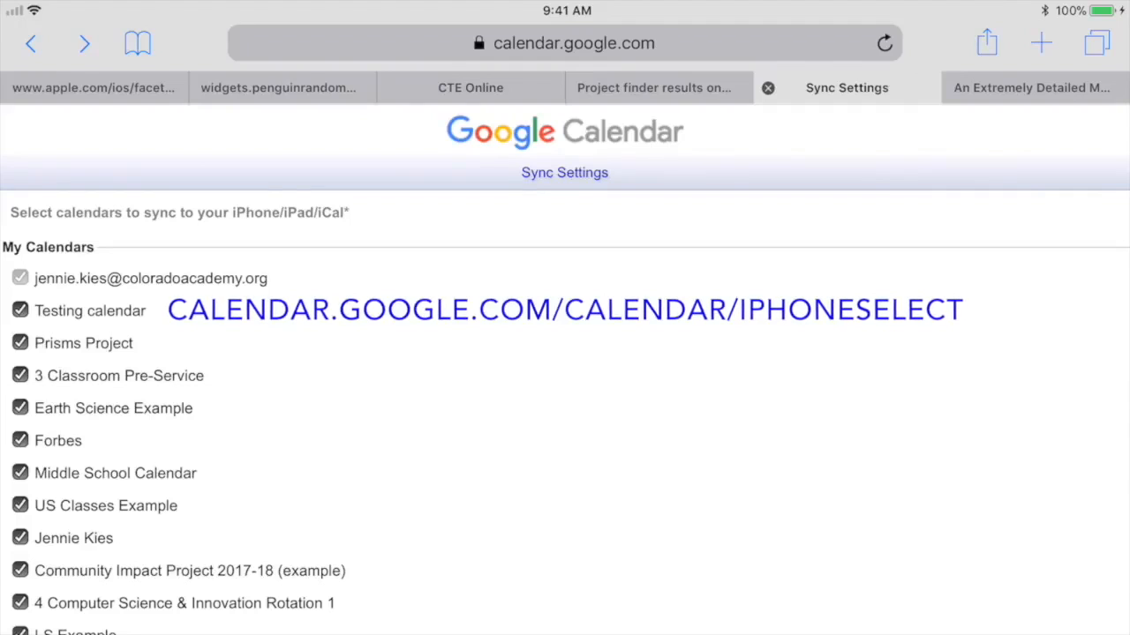
Save the shared school calendars chosen for iPad sync, then open the iPad's calendar list.
scroll("down", 3)
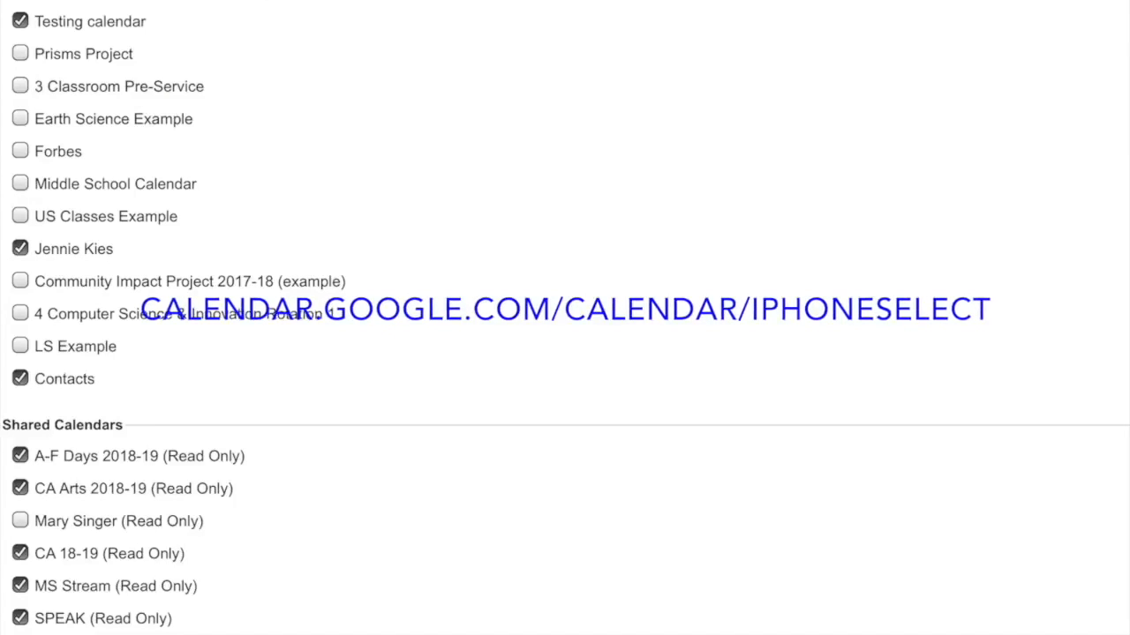
scroll("down", 3)
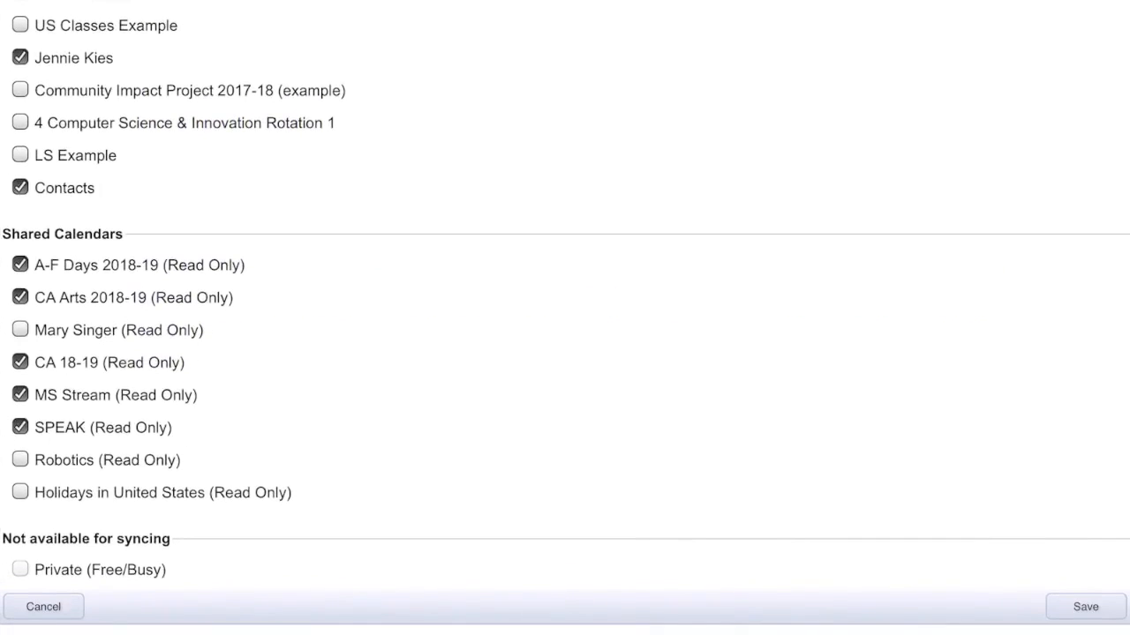
scroll("down", 3)
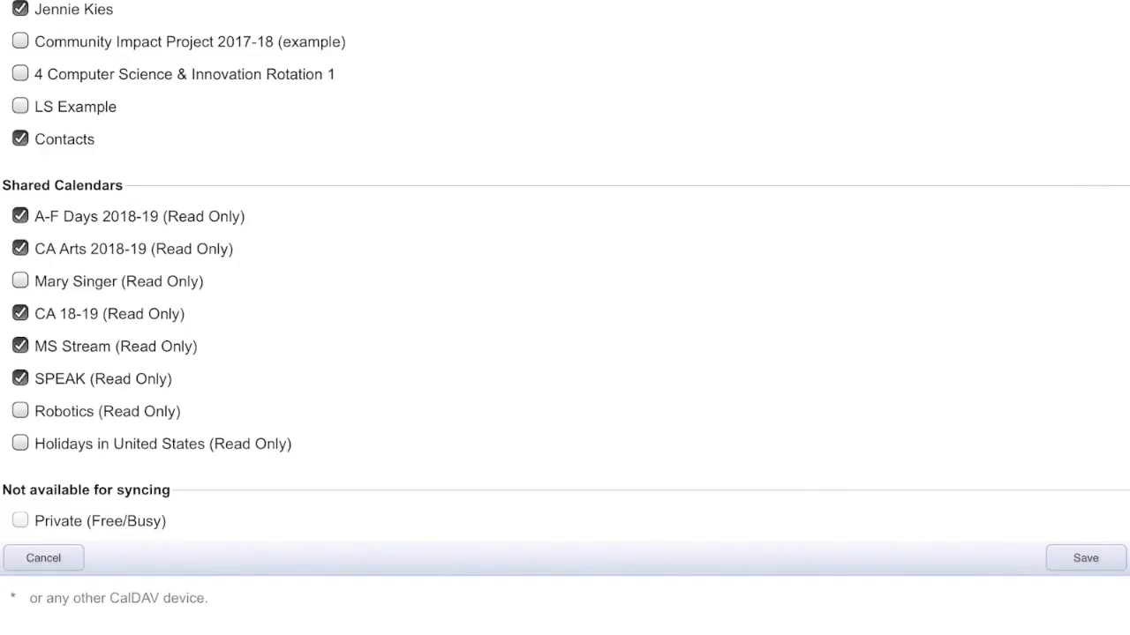
left_click(1085, 558)
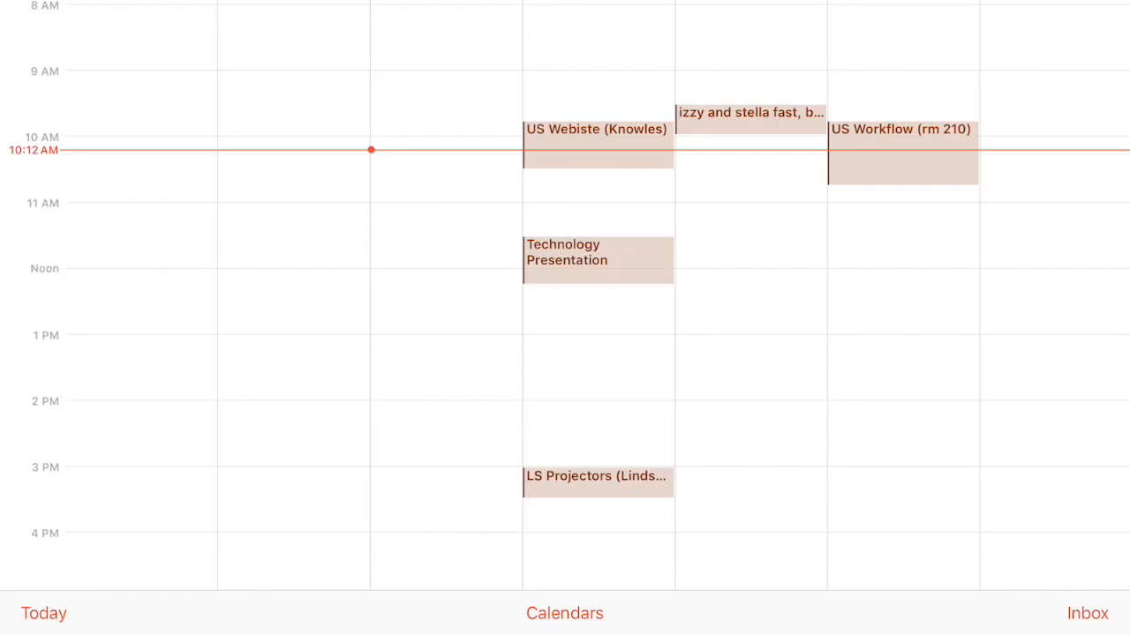
left_click(563, 613)
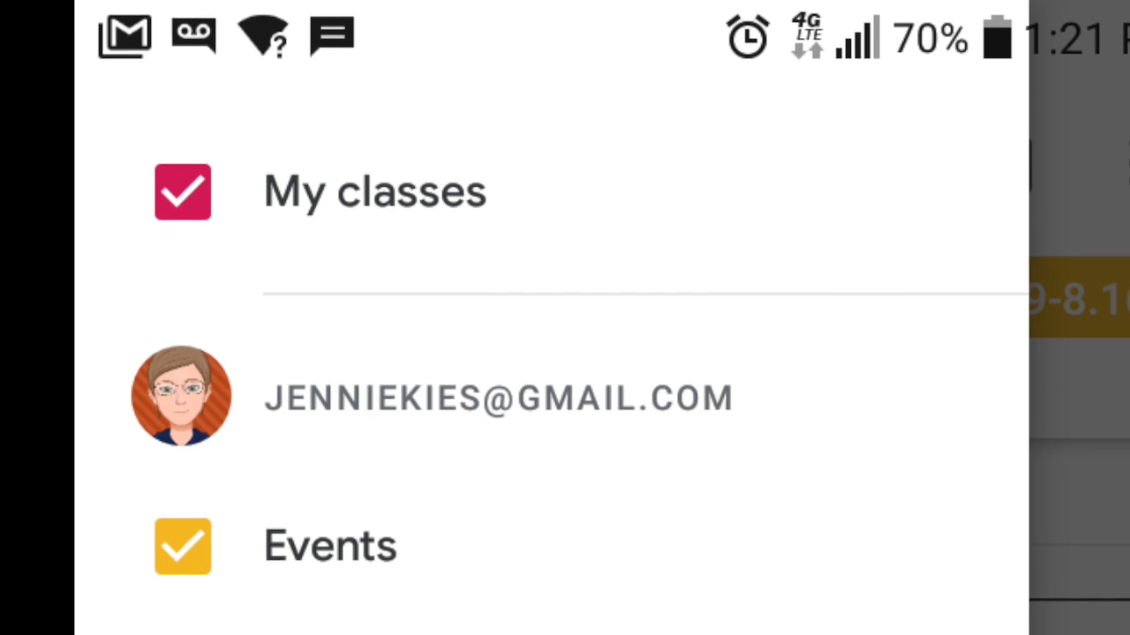
scroll("down", 3)
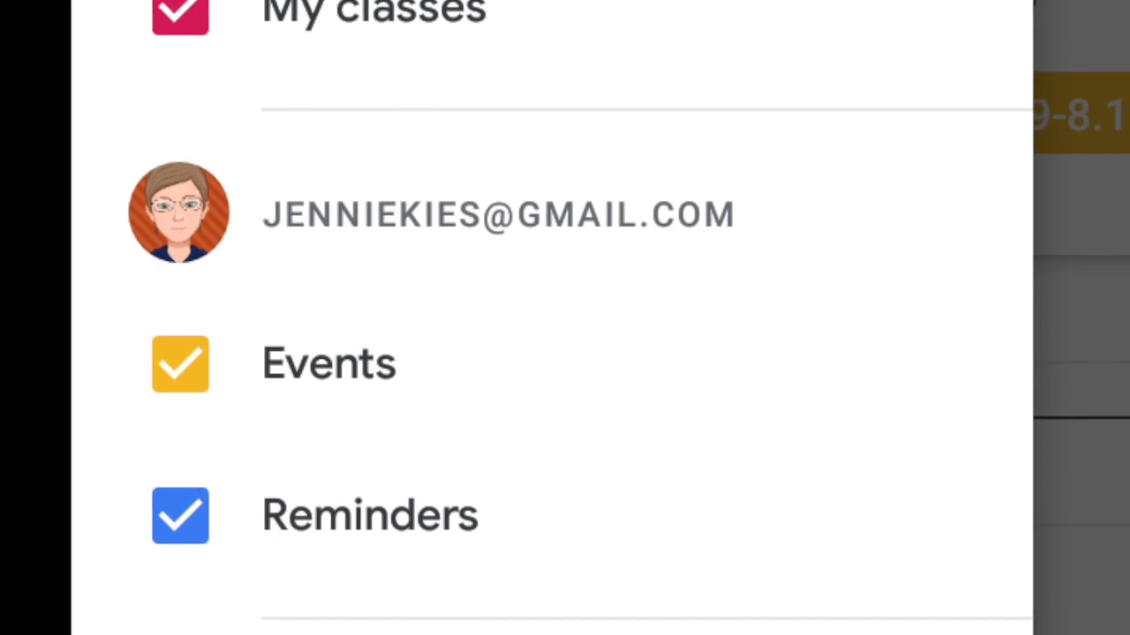
scroll("down", 3)
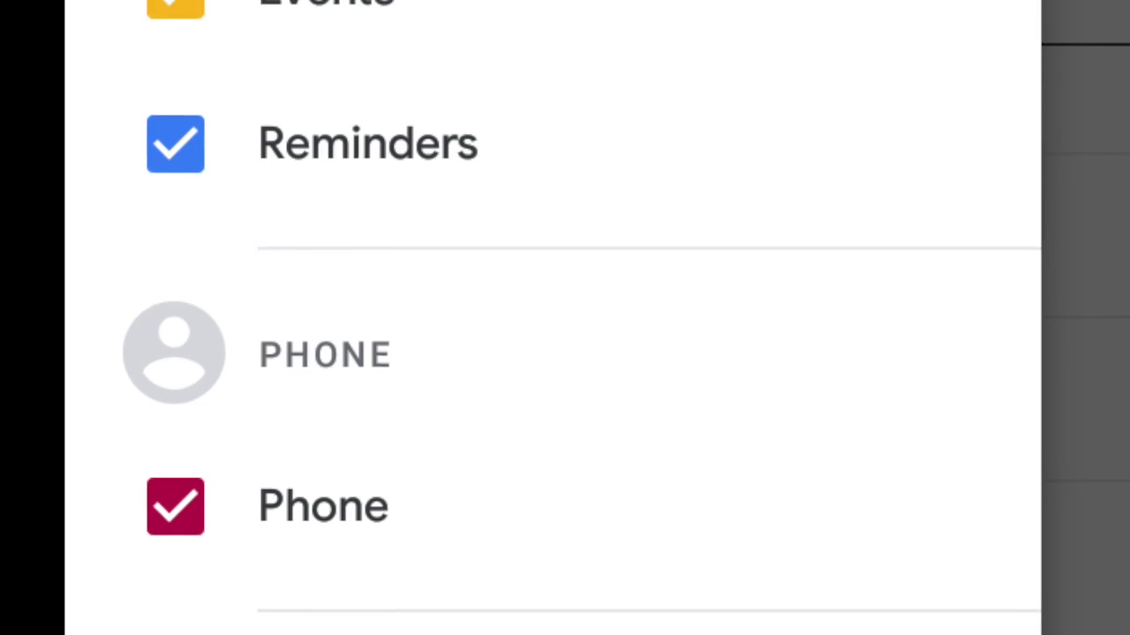
scroll("down", 3)
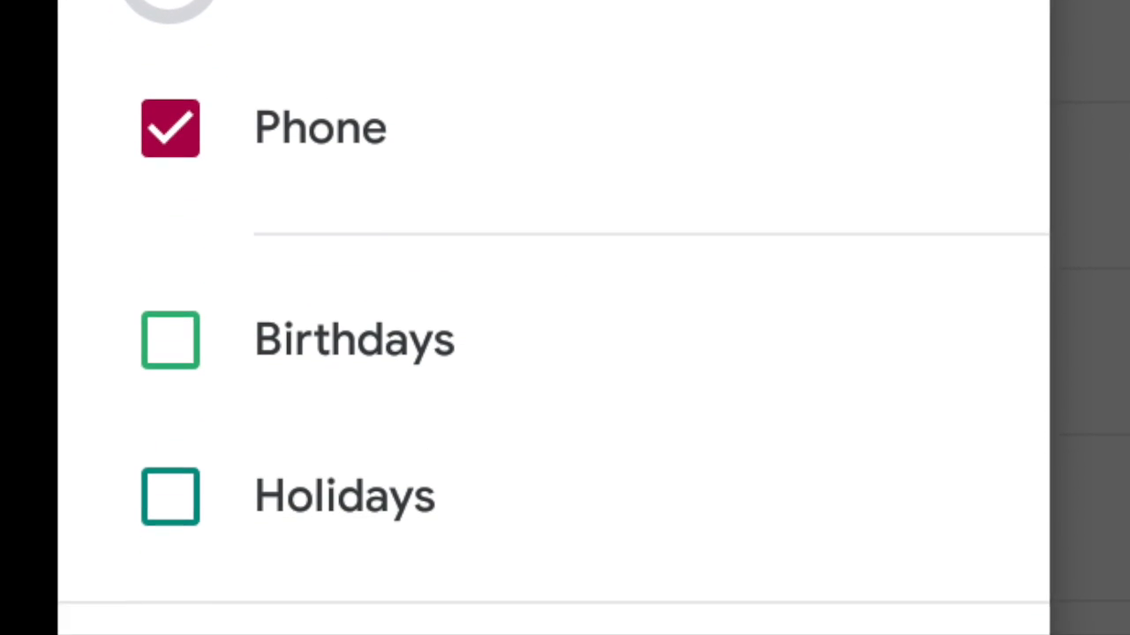
scroll("down", 3)
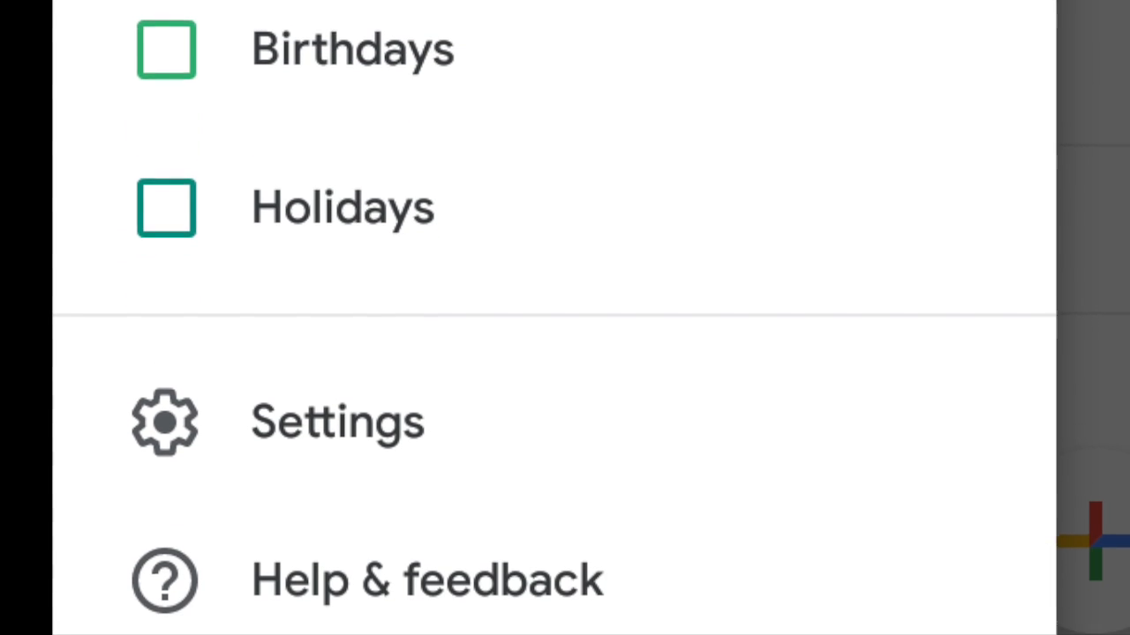